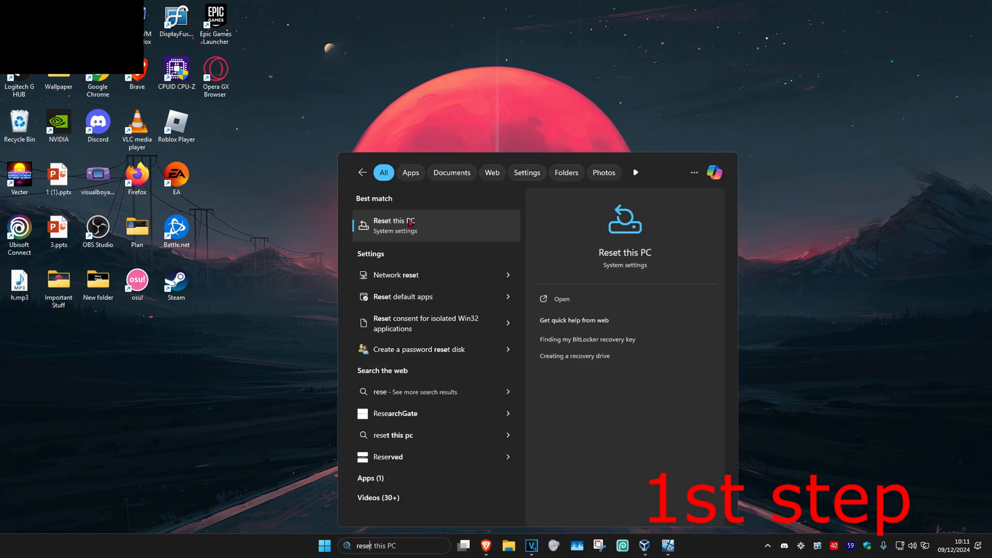
# - Open the Recovery page from the 'Reset this PC' search result
pyautogui.click(394, 225)
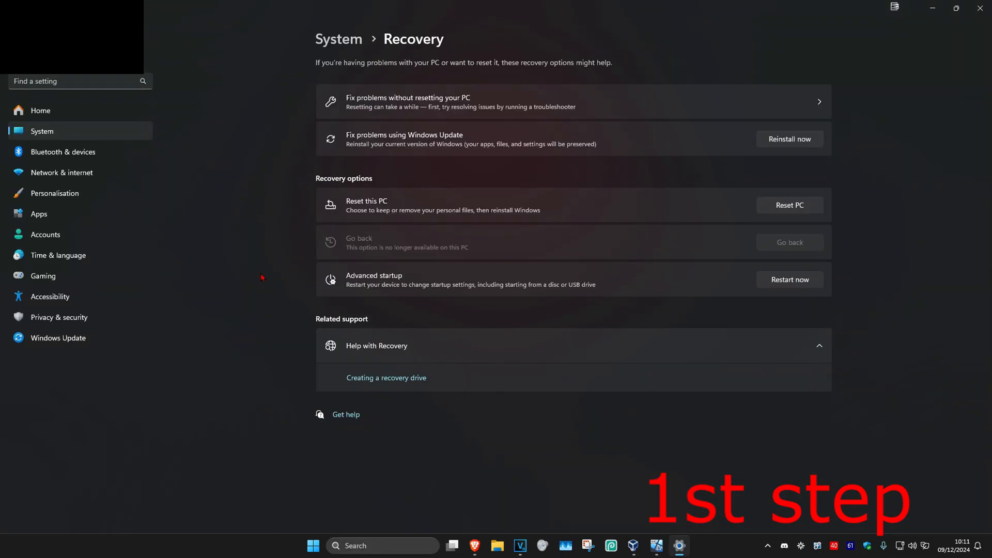
# - Start the Reset this PC wizard with the Reset PC button
pyautogui.click(789, 204)
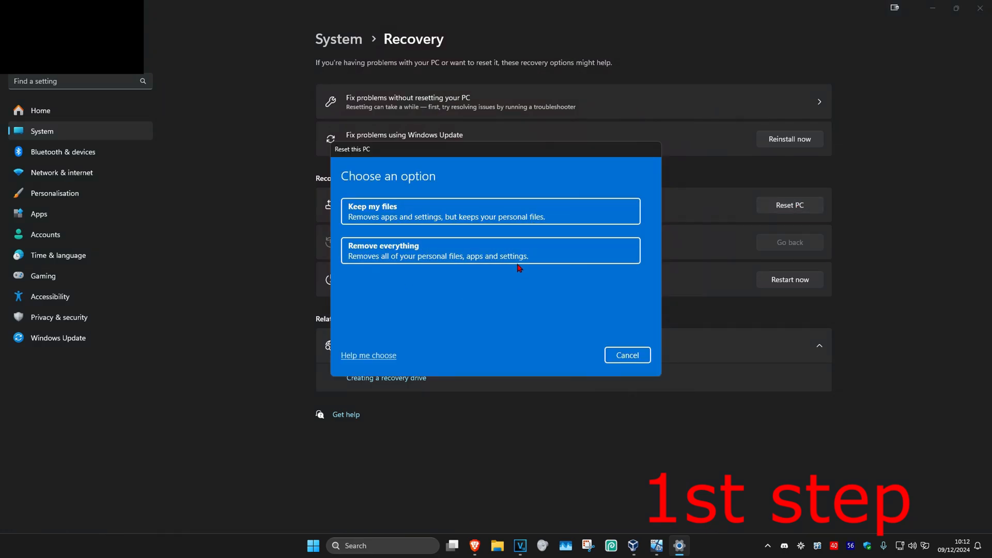
pyautogui.moveTo(382, 223)
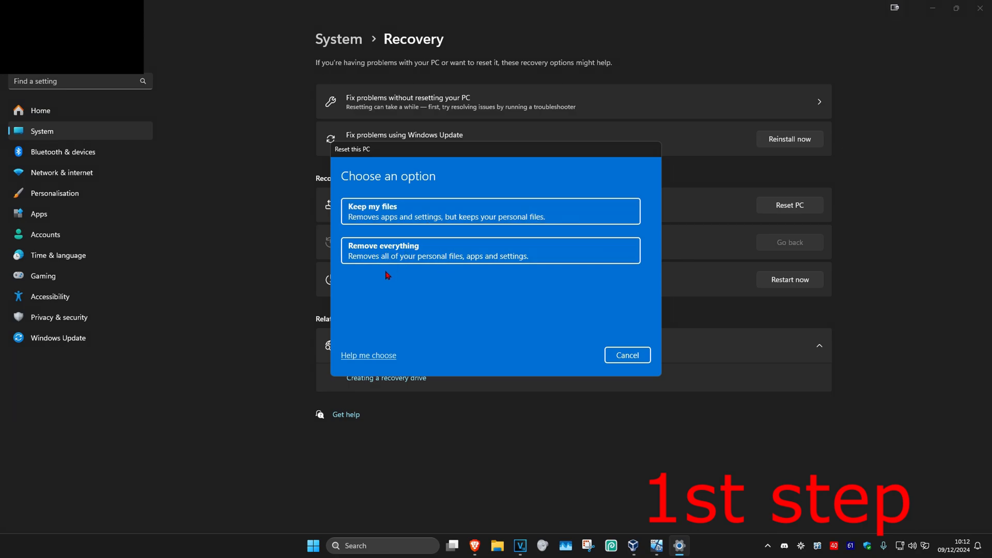
pyautogui.moveTo(548, 270)
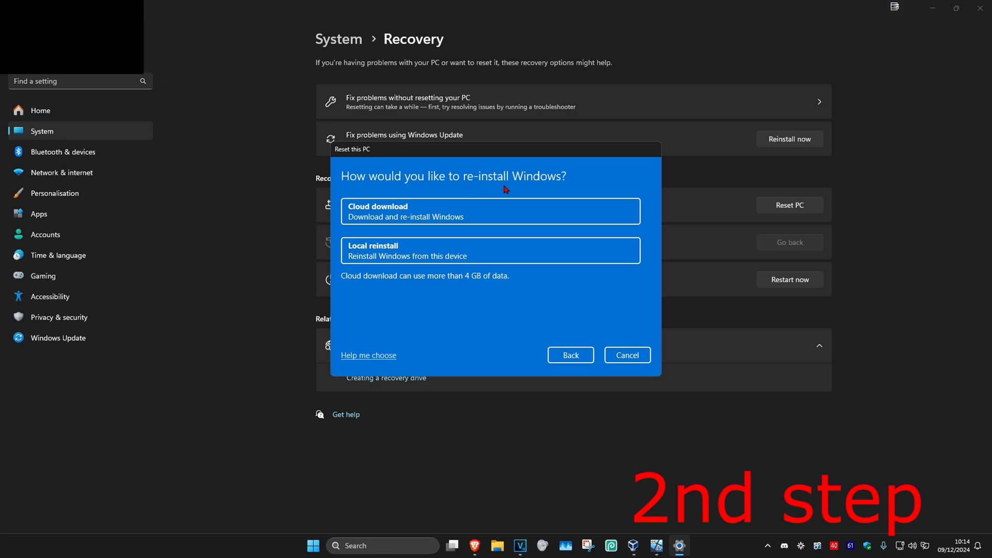
pyautogui.moveTo(417, 207)
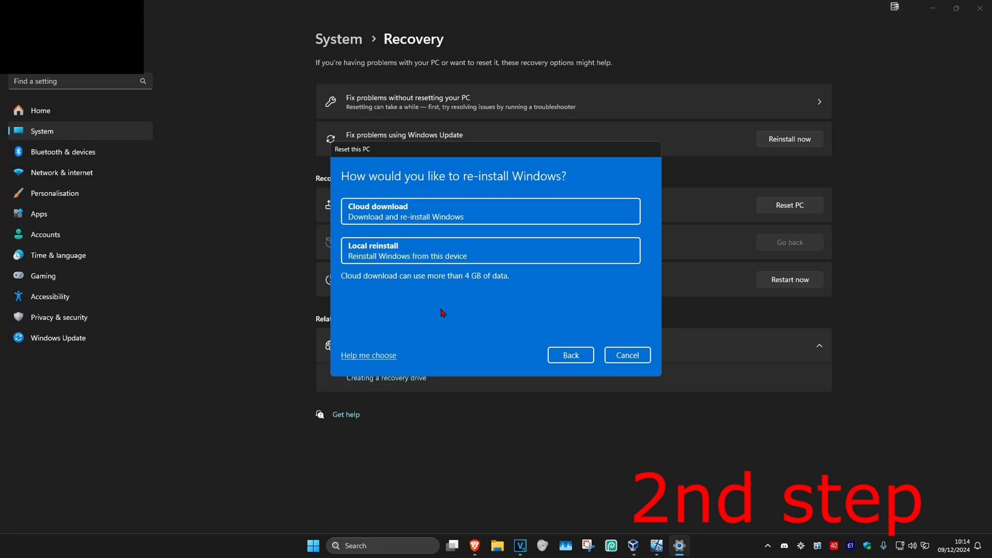
pyautogui.moveTo(447, 307)
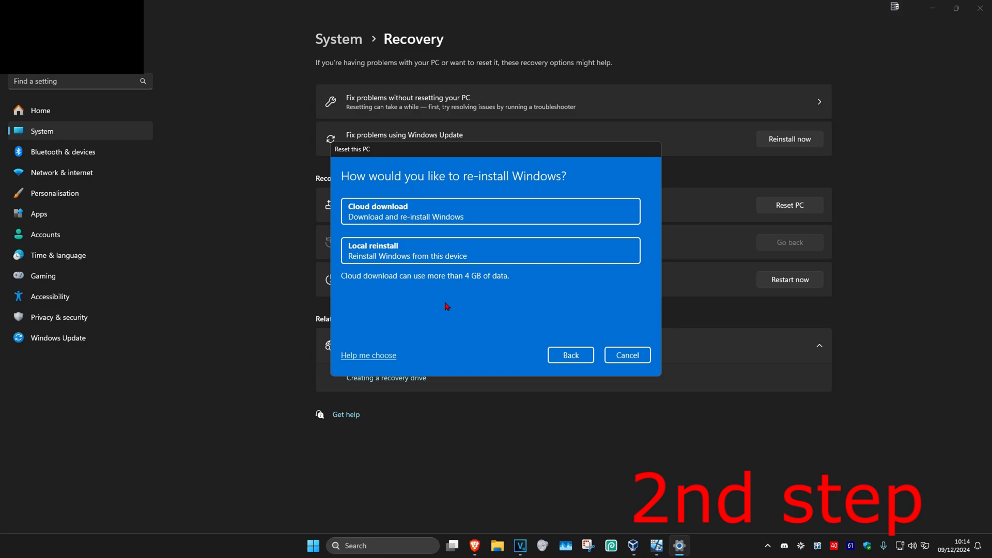
pyautogui.moveTo(388, 252)
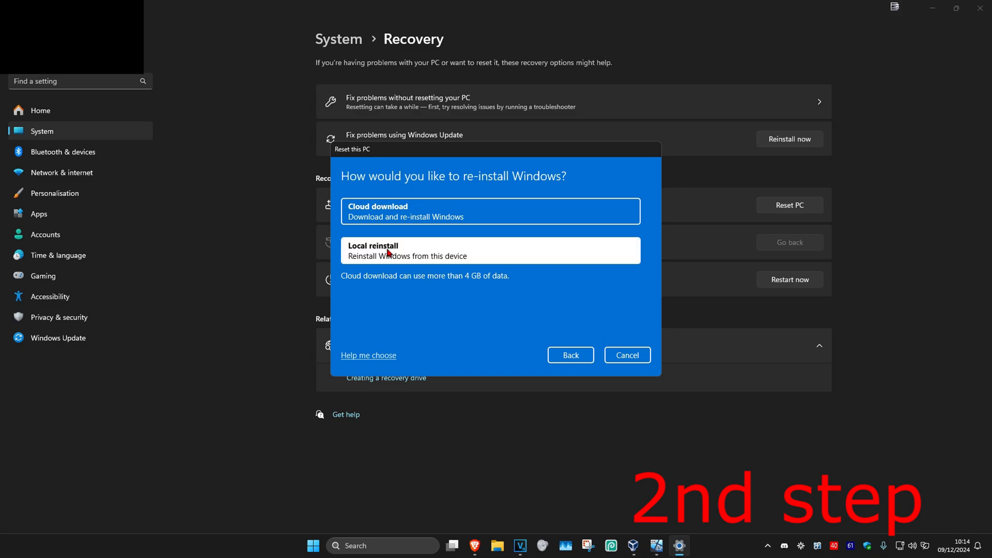
# - Choose Local reinstall so Windows is reinstalled from this device
pyautogui.click(490, 251)
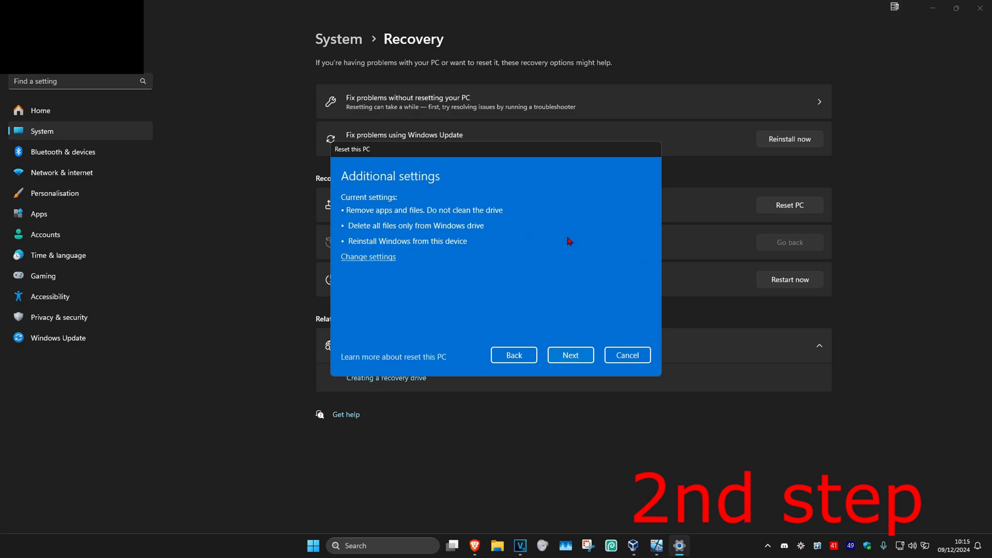
pyautogui.moveTo(425, 218)
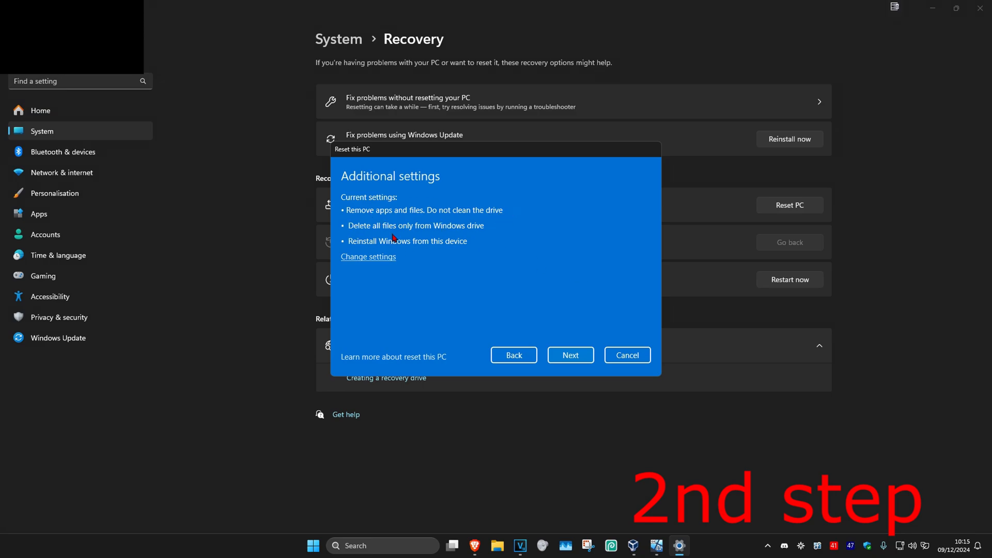
pyautogui.moveTo(537, 233)
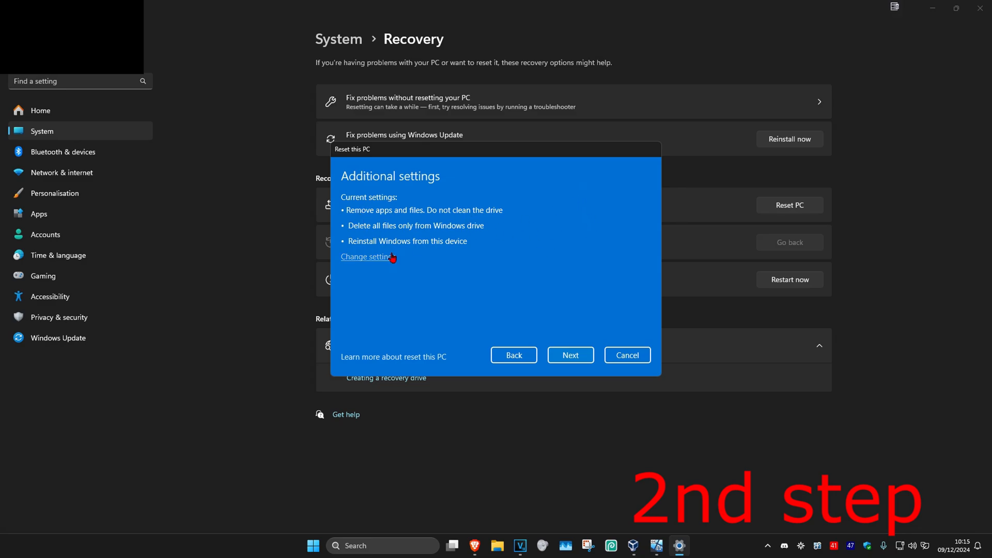
# - Adjust the reset settings to clean the drive, Windows drive only, and download Windows from the cloud
pyautogui.click(365, 256)
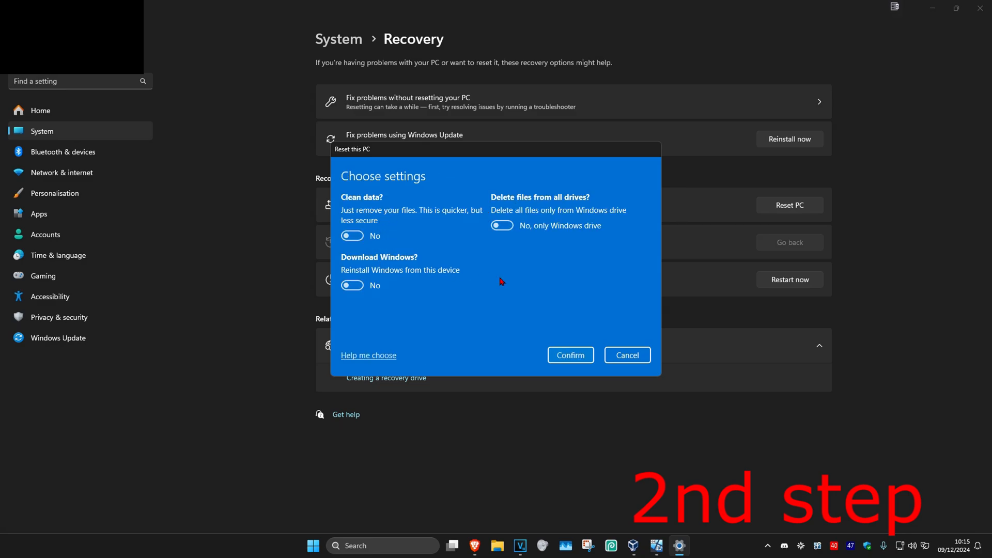
pyautogui.moveTo(370, 198)
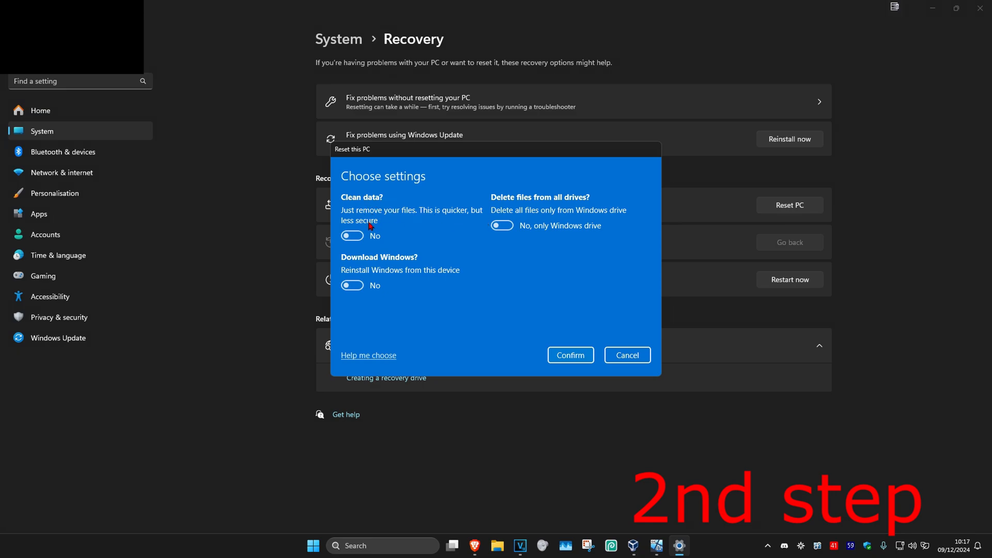
pyautogui.click(351, 236)
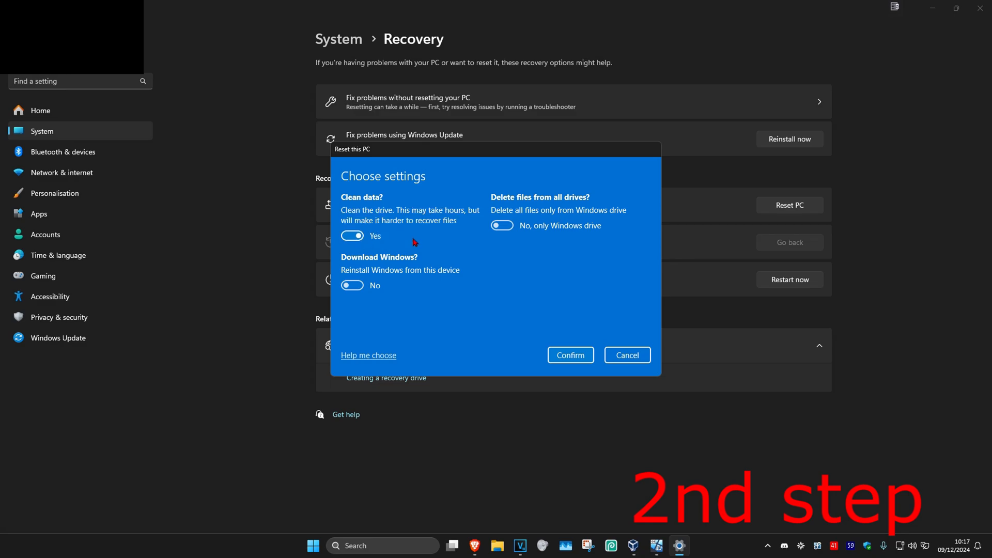
pyautogui.moveTo(386, 227)
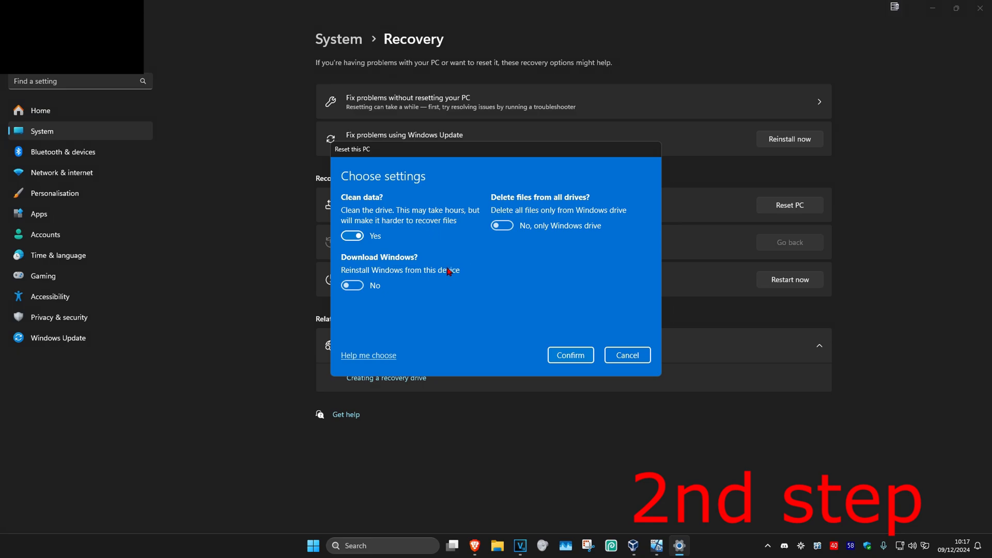
pyautogui.moveTo(404, 213)
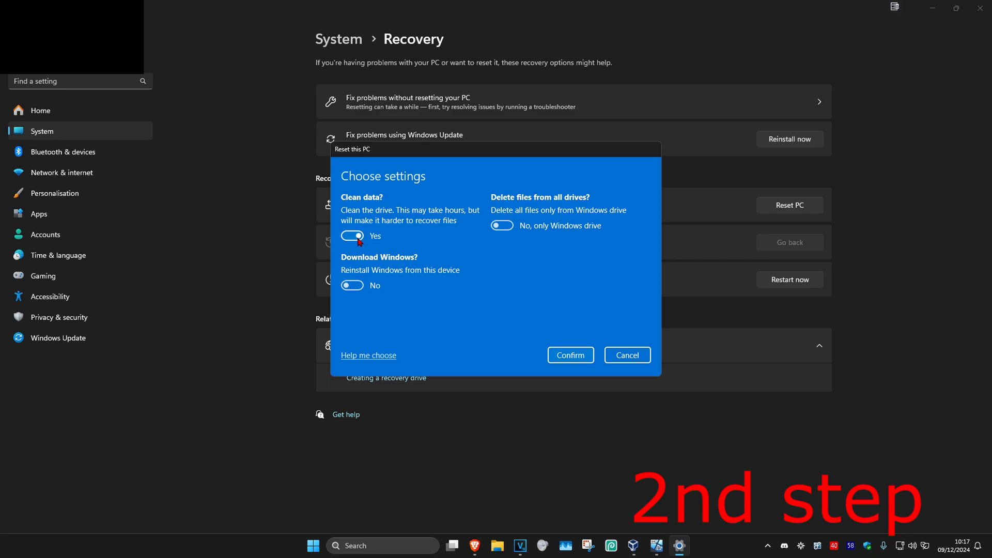
pyautogui.click(352, 235)
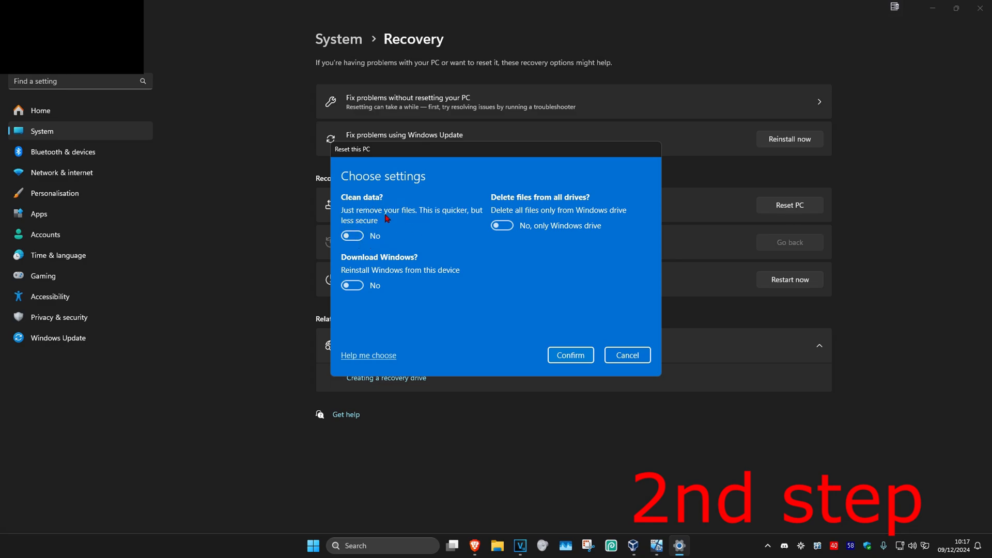
pyautogui.moveTo(579, 197)
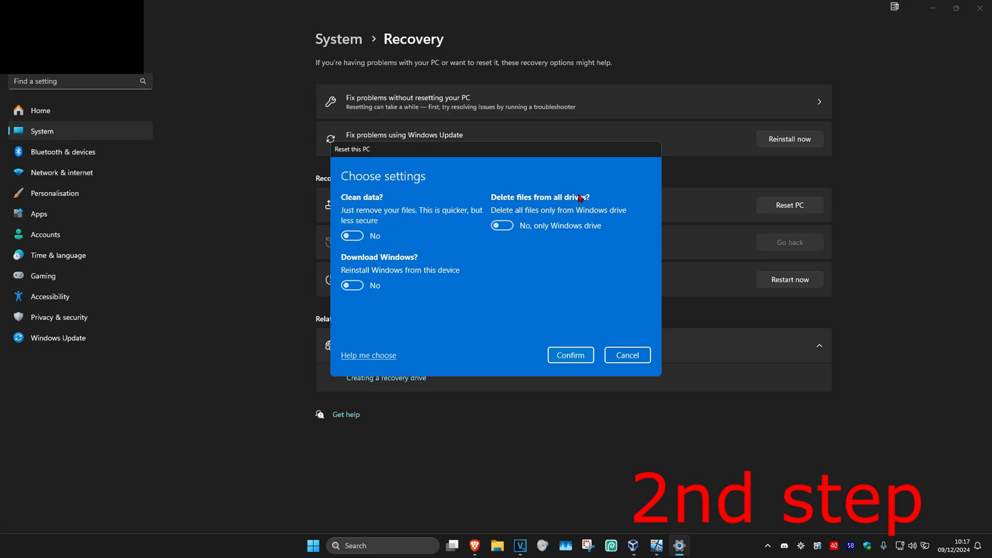
pyautogui.click(502, 225)
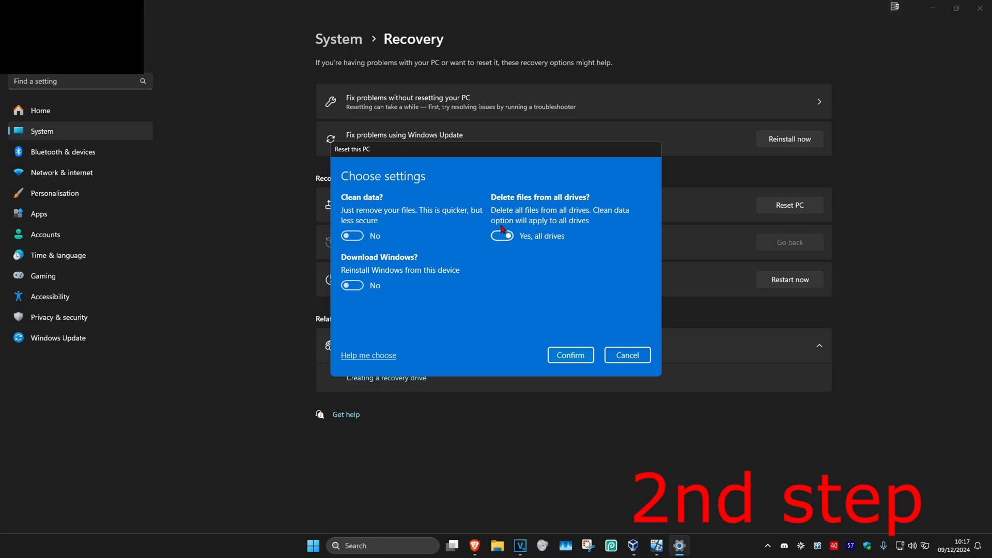
pyautogui.click(502, 236)
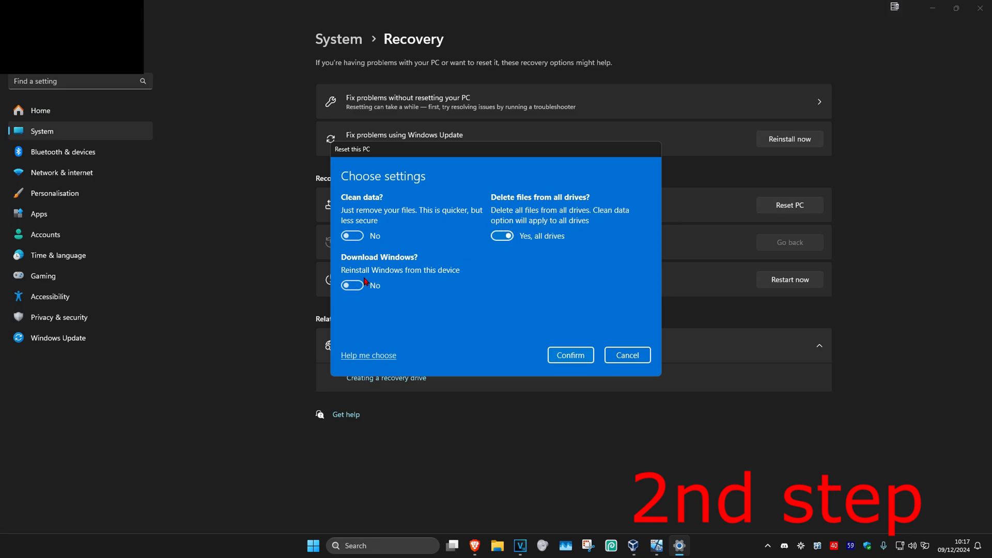
pyautogui.click(352, 285)
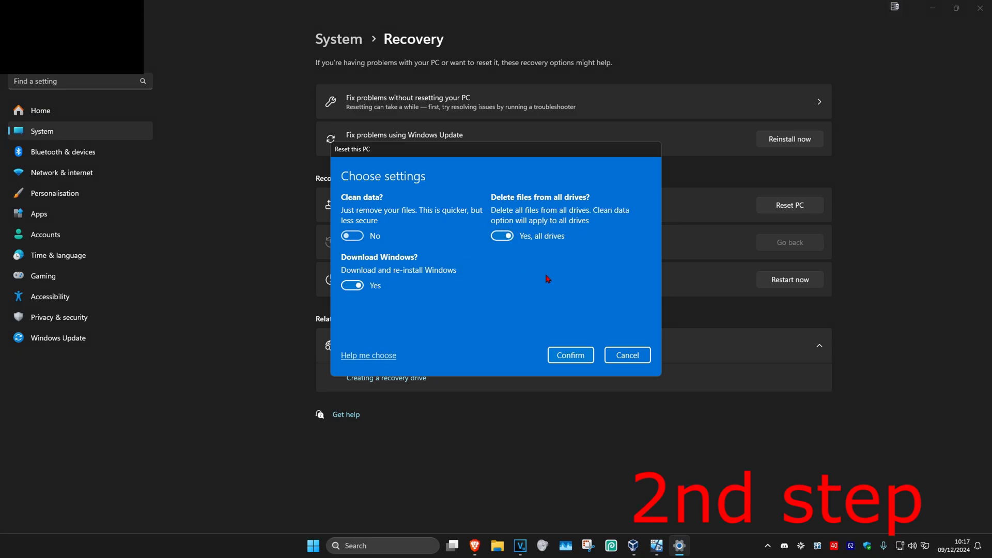
pyautogui.click(501, 236)
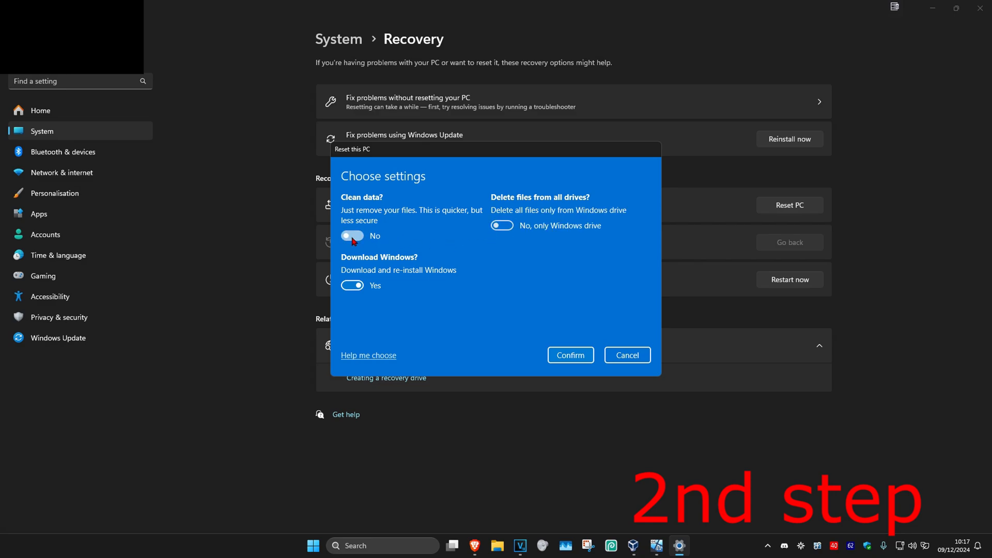
pyautogui.click(351, 236)
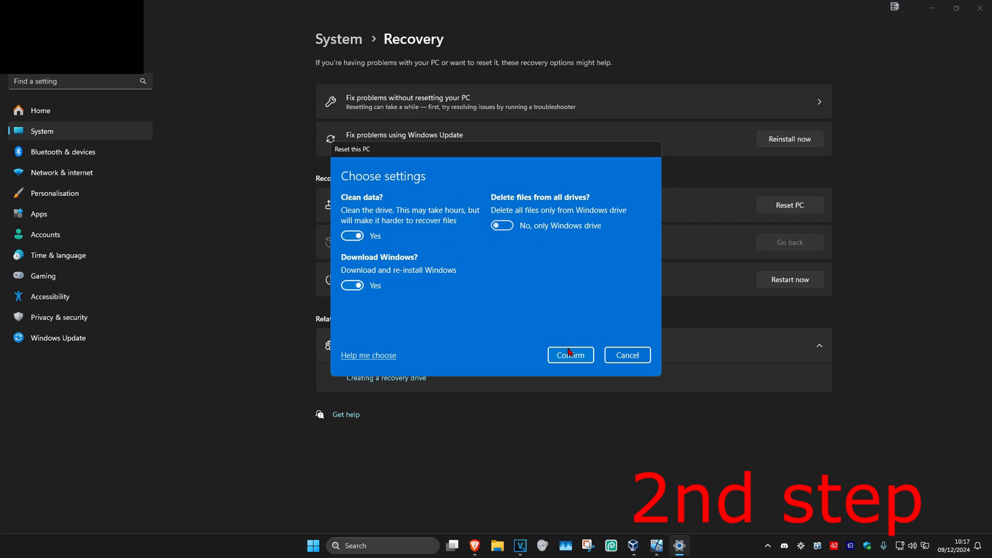
# - Confirm the settings and advance to the final ready-to-reset summary
pyautogui.click(568, 355)
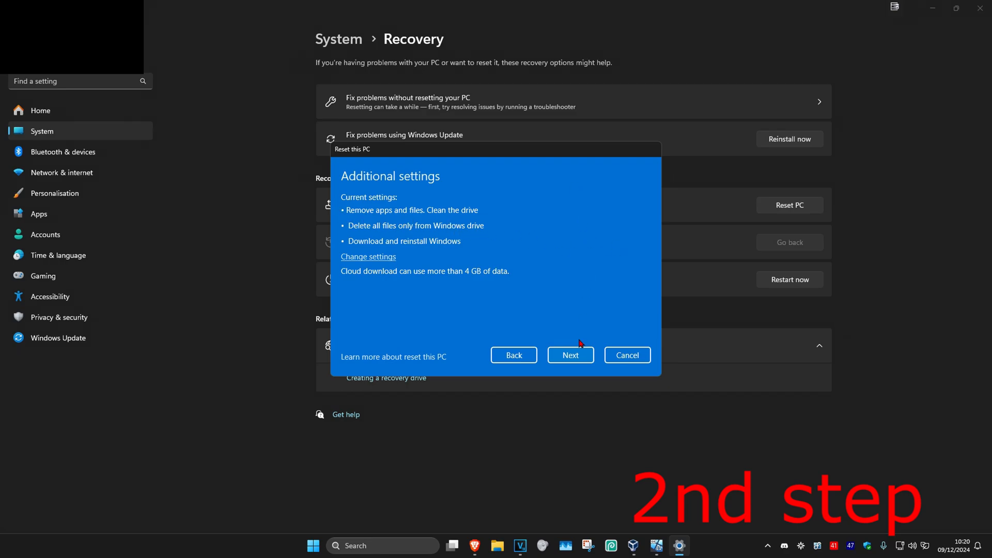
pyautogui.click(570, 354)
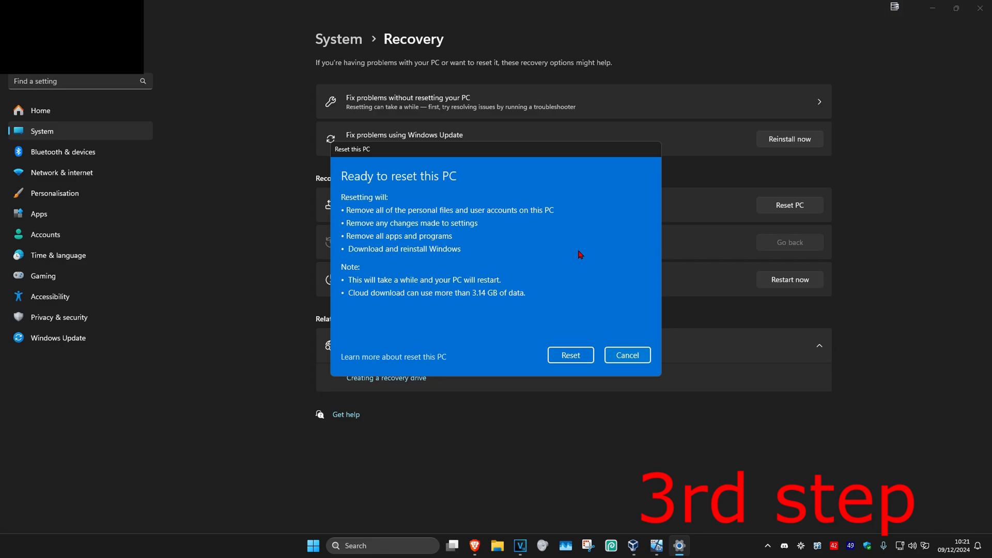
pyautogui.moveTo(432, 188)
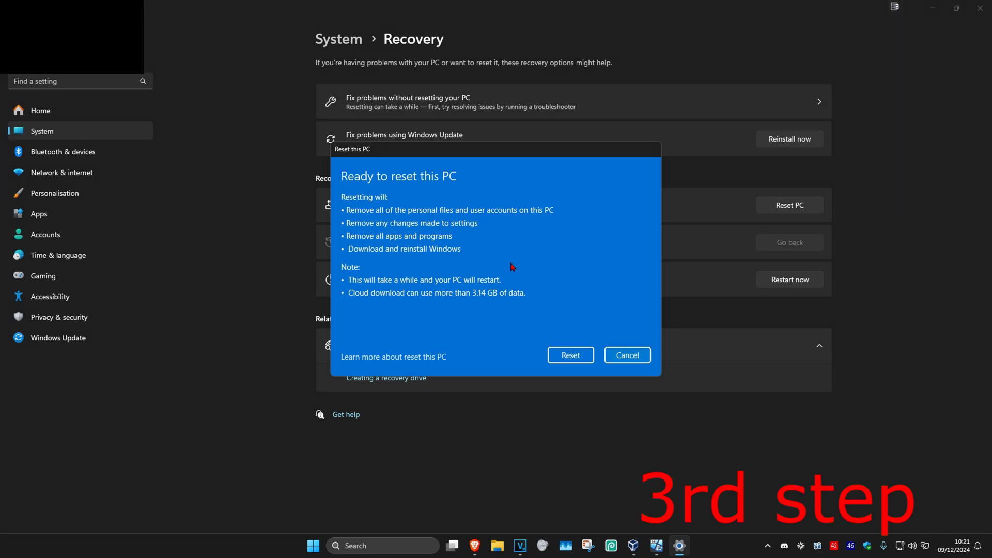
pyautogui.moveTo(411, 296)
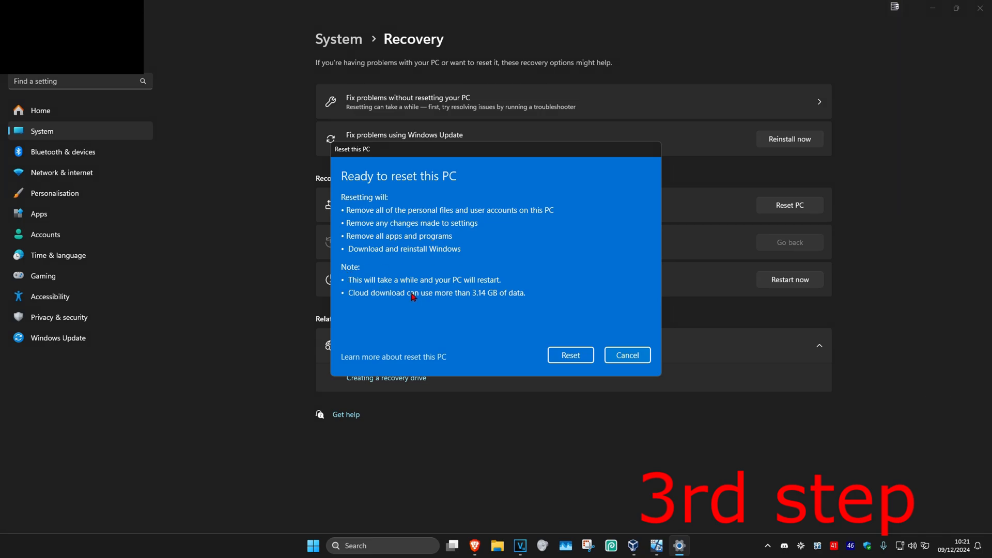
pyautogui.moveTo(570, 355)
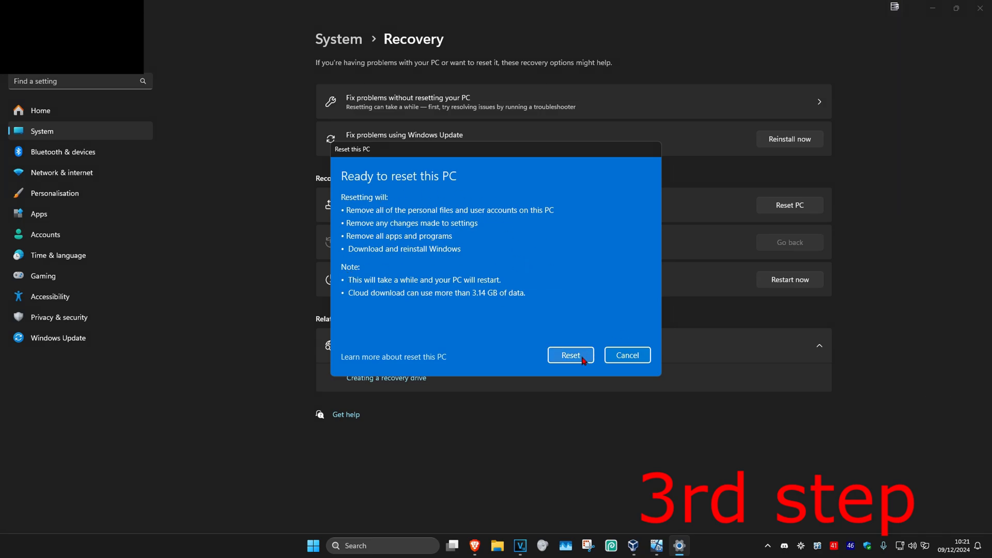